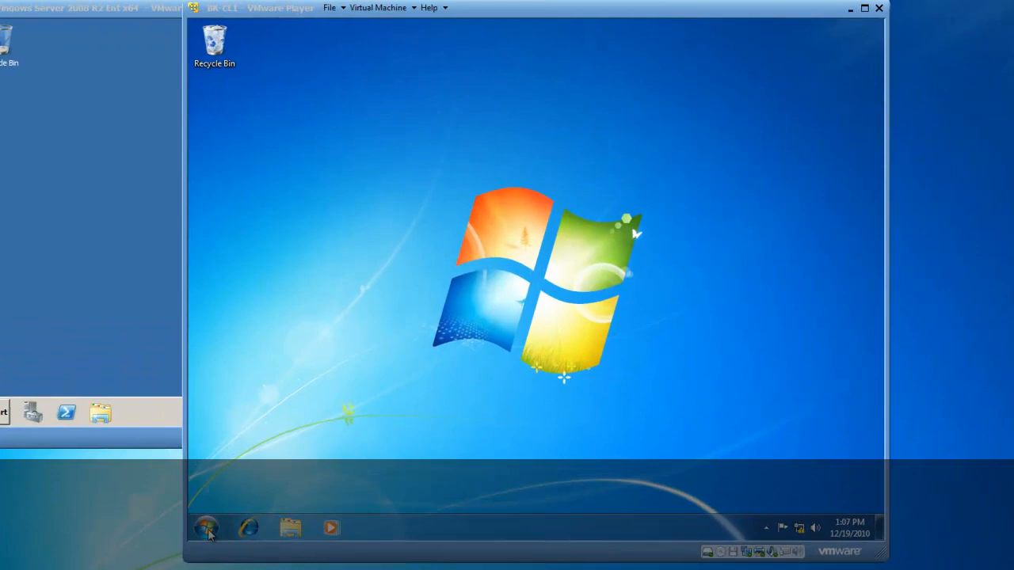
# Launch Command Prompt by searching 'cmd' from the Start menu
pyautogui.click(205, 529)
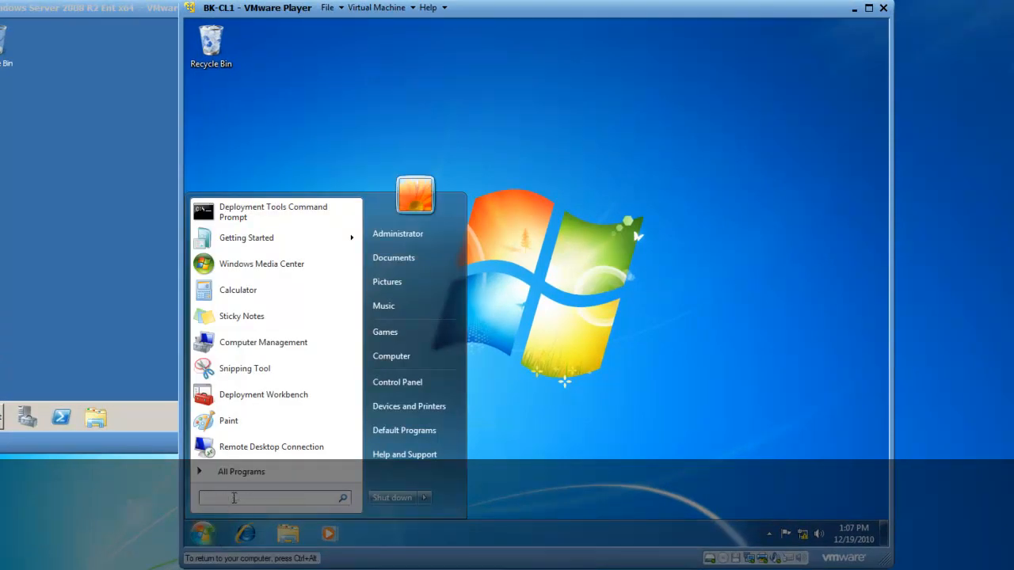
pyautogui.write('cmd')
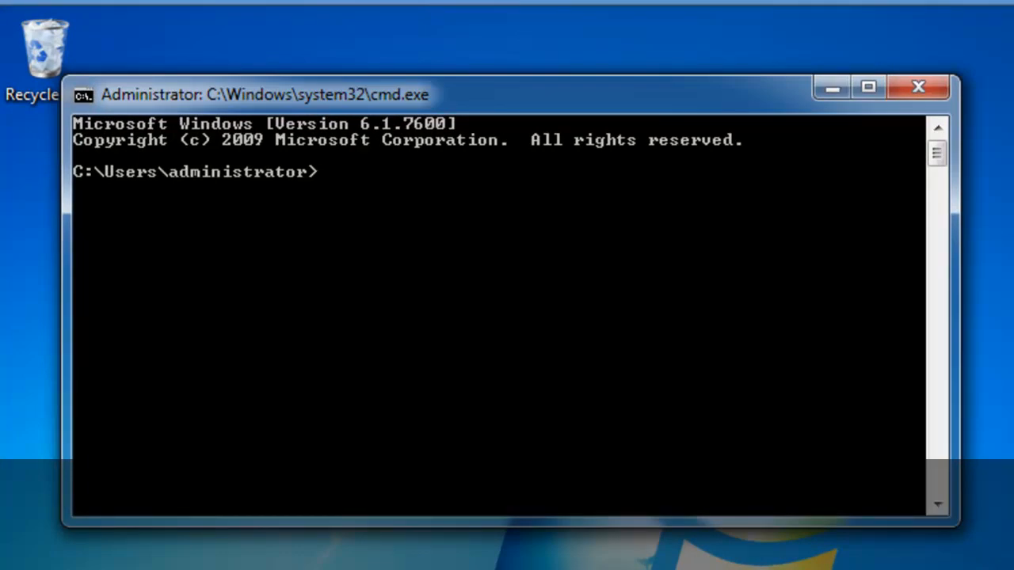
# Run ipconfig /all to list every adapter's full configuration (IPv4 10.10.0.100, DNS 10.10.0.2)
pyautogui.write('ipc')
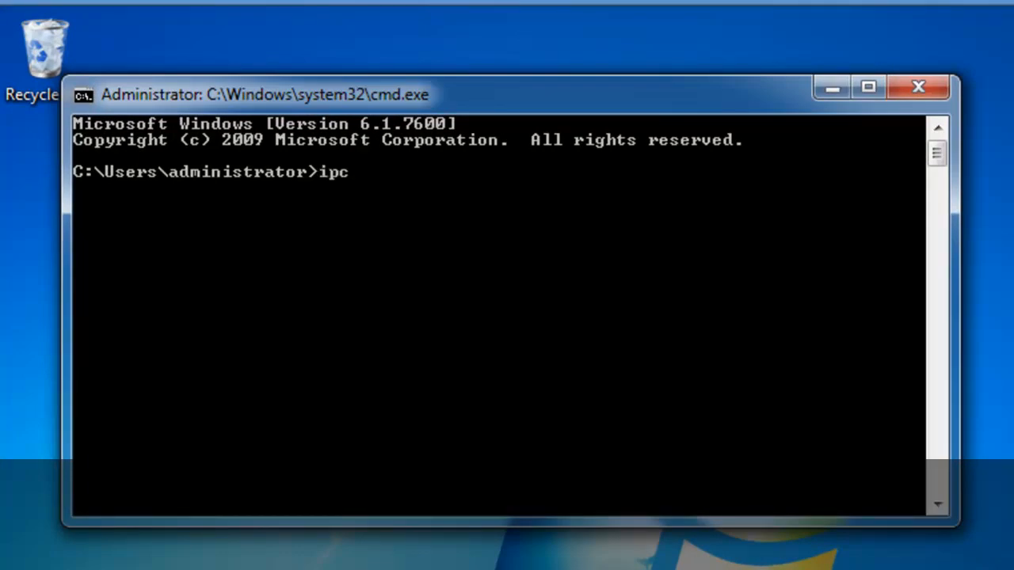
pyautogui.write('onfig')
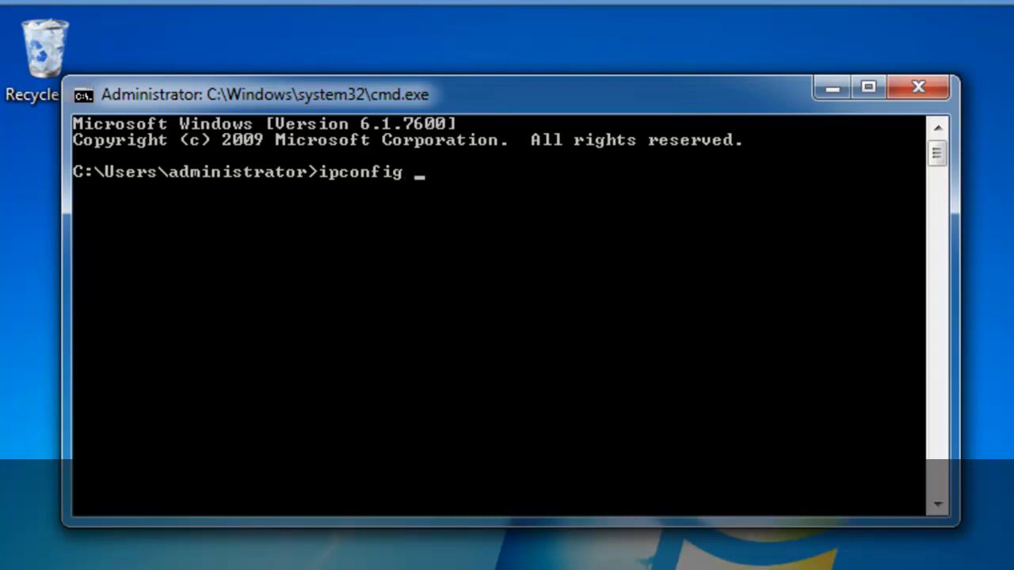
pyautogui.write('/')
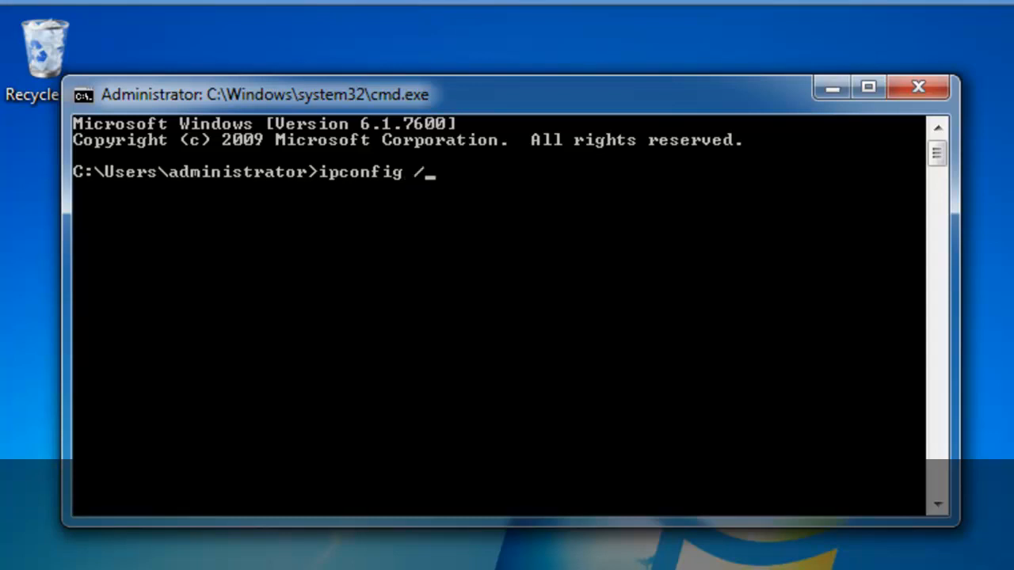
pyautogui.press('Return')
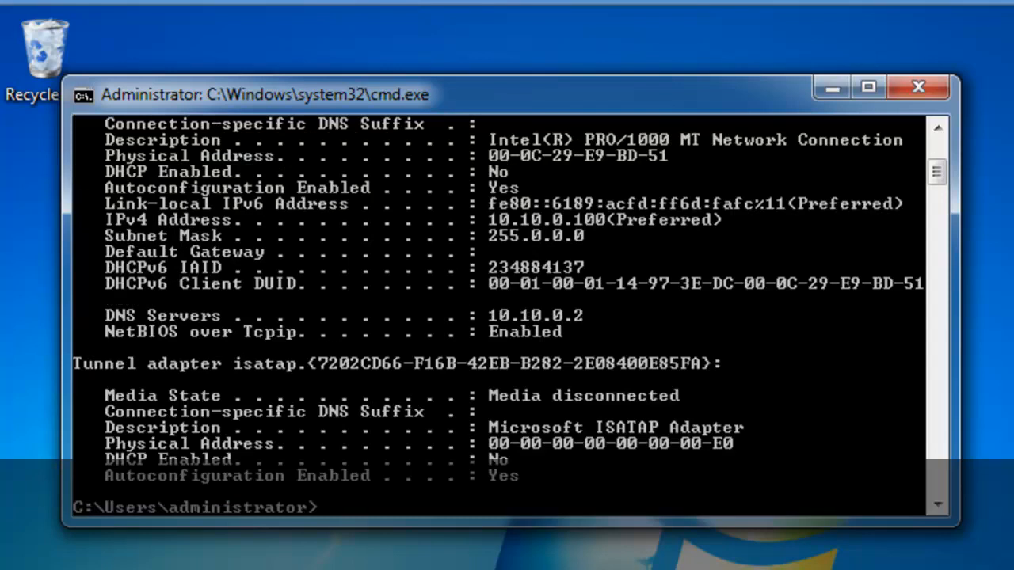
pyautogui.scroll(3)
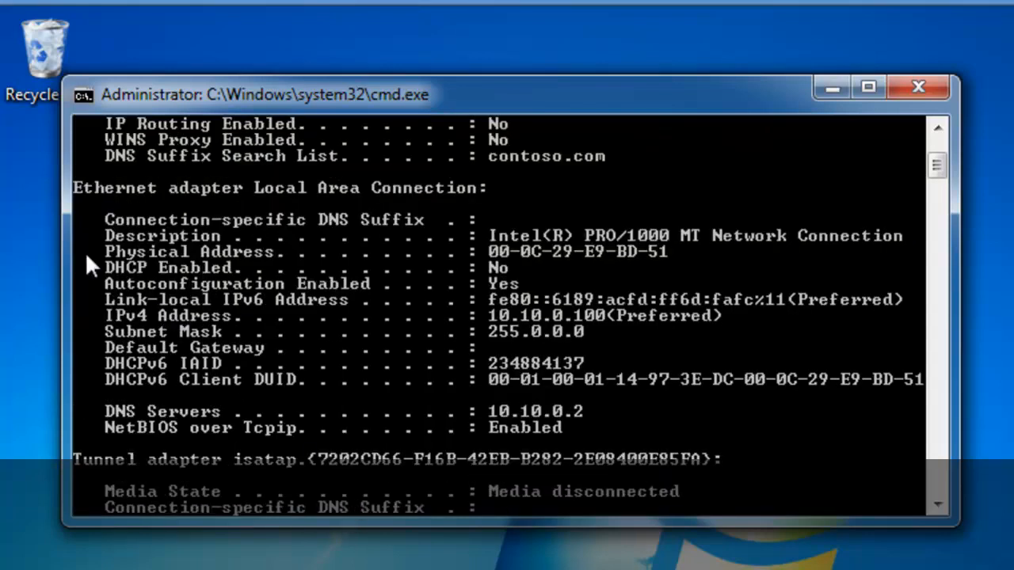
pyautogui.moveTo(331, 275)
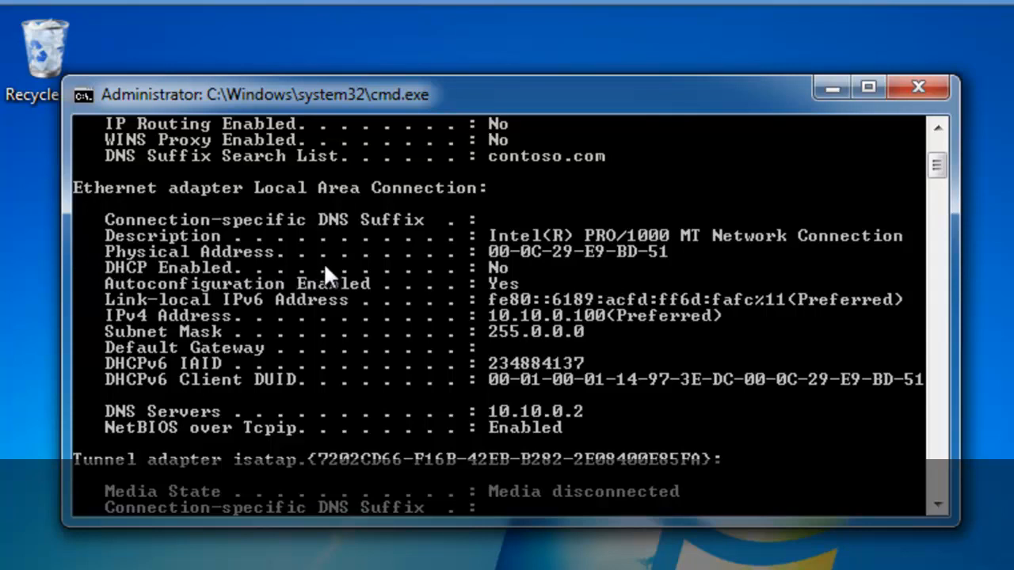
pyautogui.moveTo(174, 345)
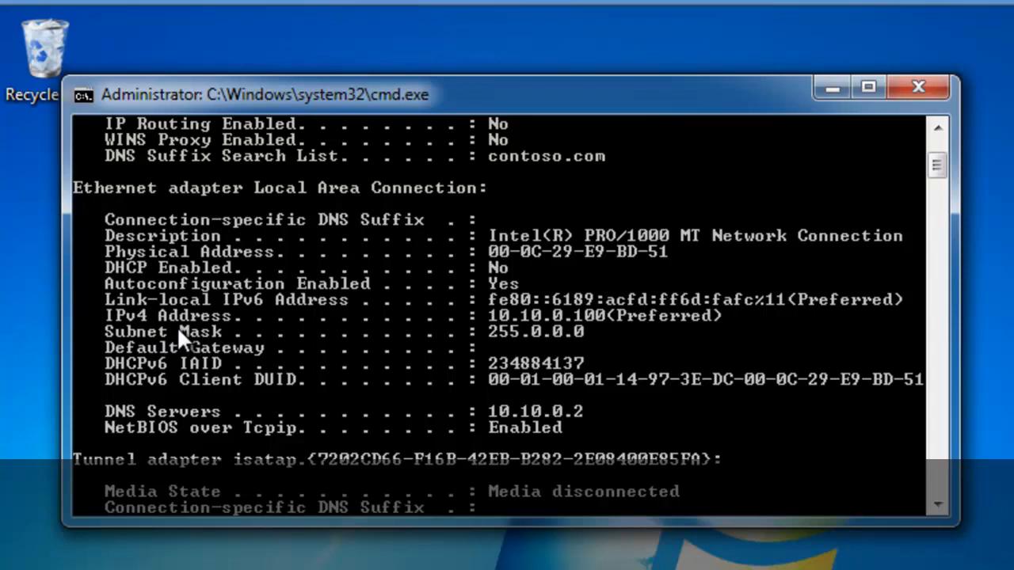
pyautogui.moveTo(610, 325)
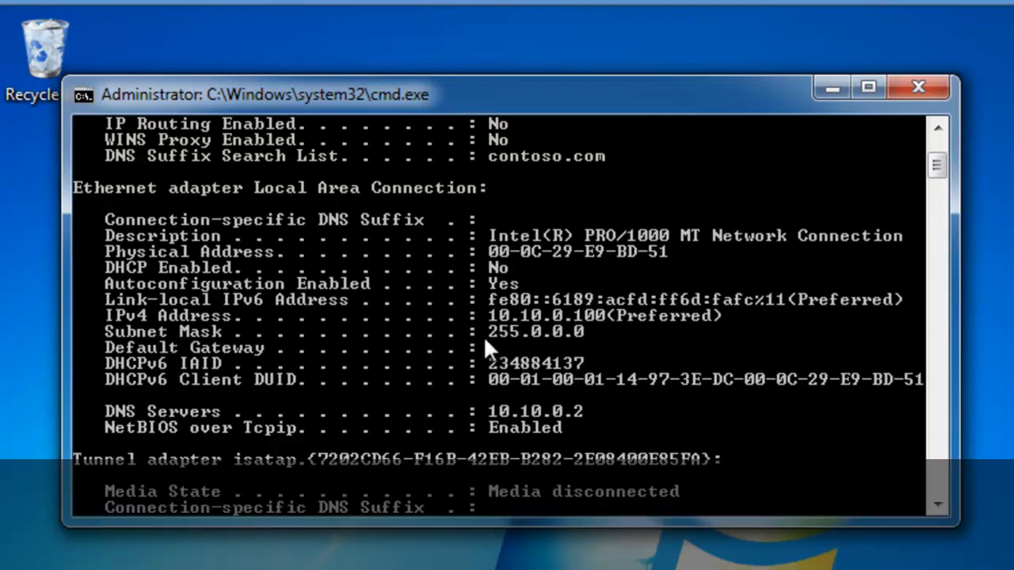
pyautogui.moveTo(583, 348)
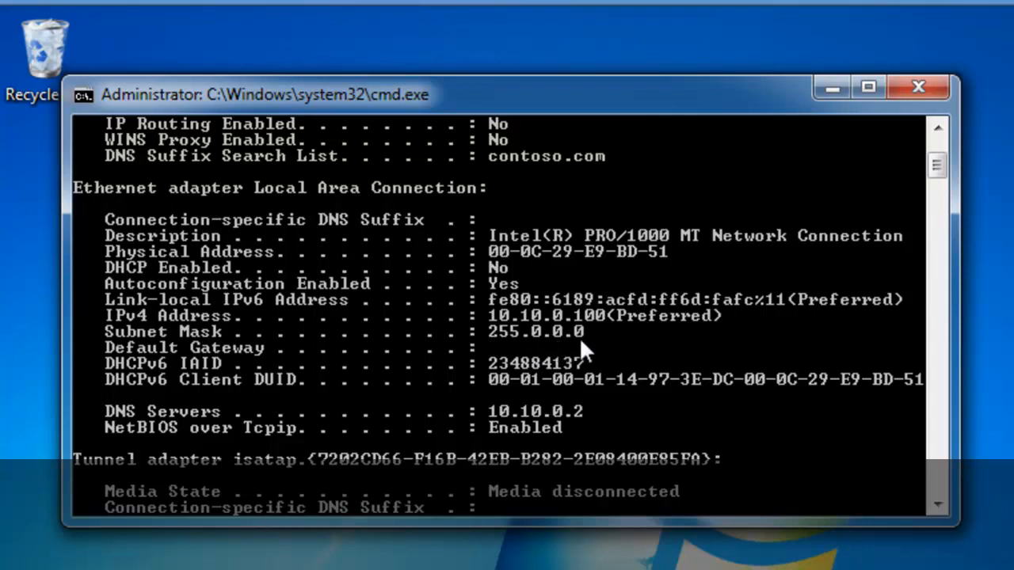
pyautogui.moveTo(238, 431)
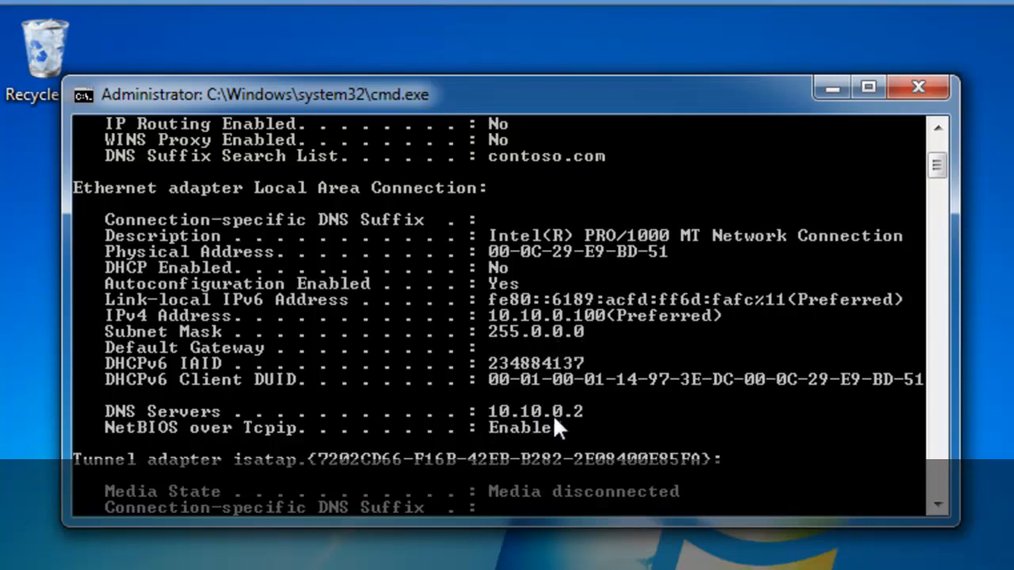
pyautogui.moveTo(668, 352)
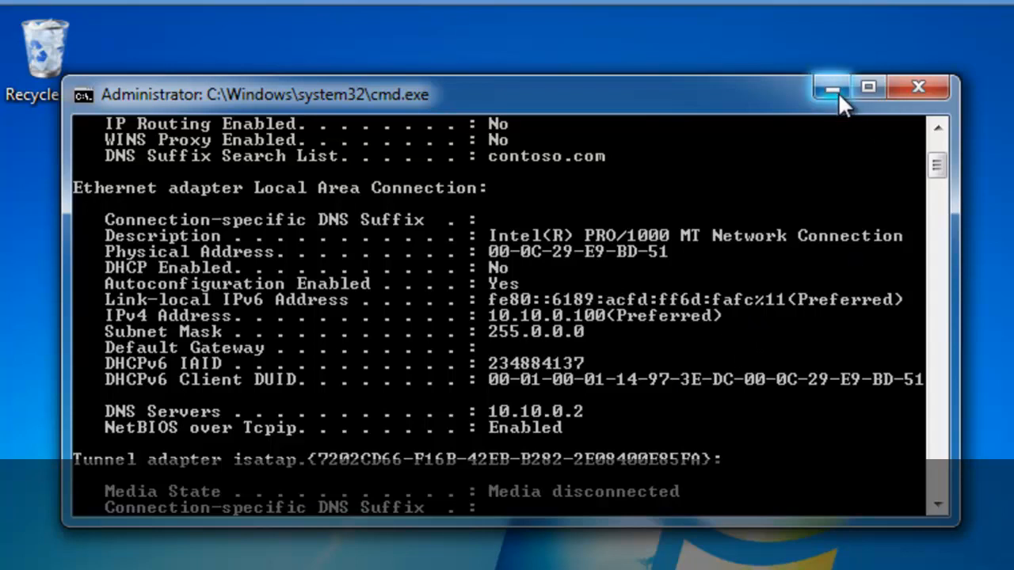
# Minimize Command Prompt and reach Network and Sharing Center via Control Panel > Network and Internet
pyautogui.click(830, 87)
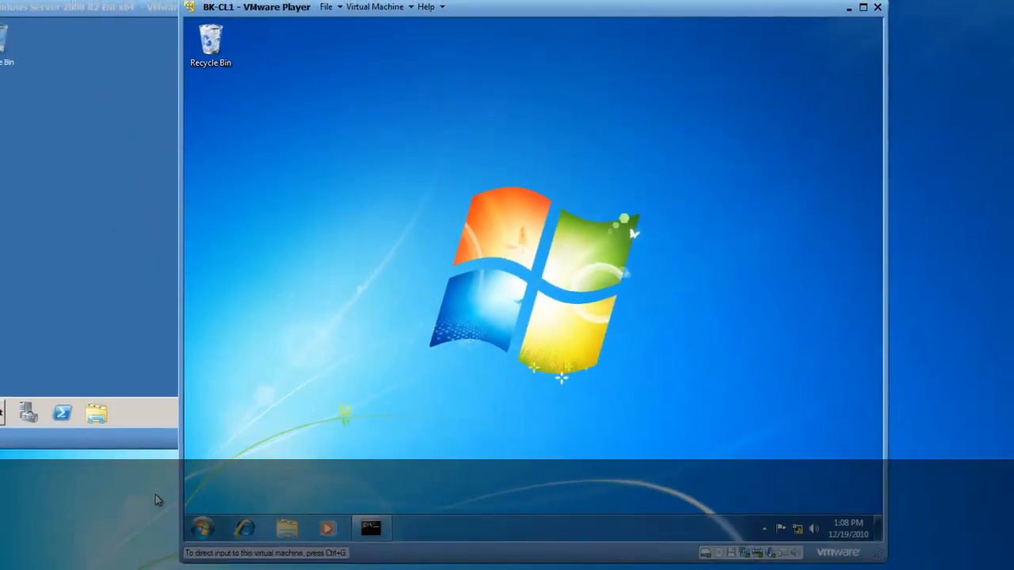
pyautogui.click(203, 529)
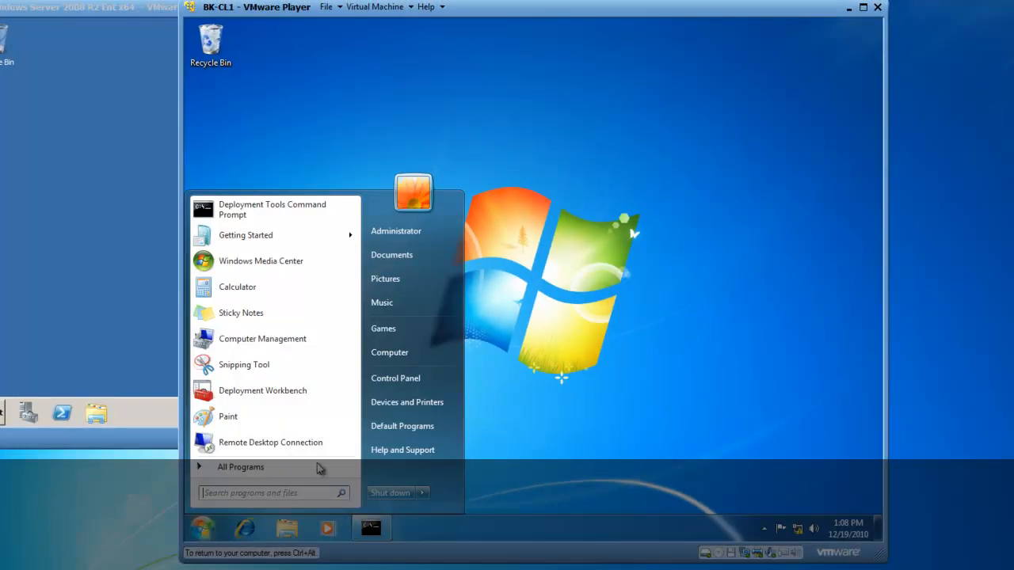
pyautogui.click(396, 377)
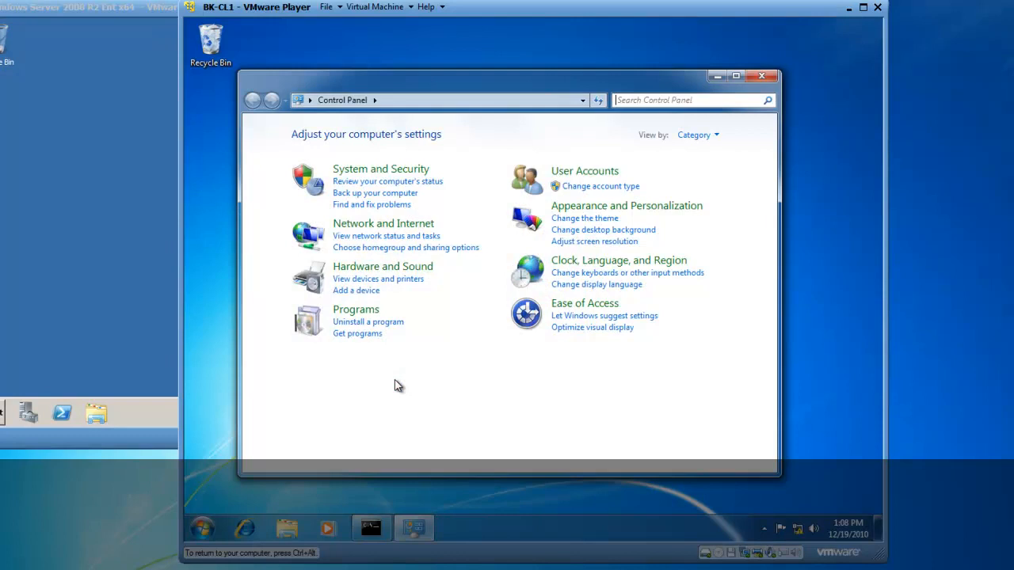
pyautogui.moveTo(393, 275)
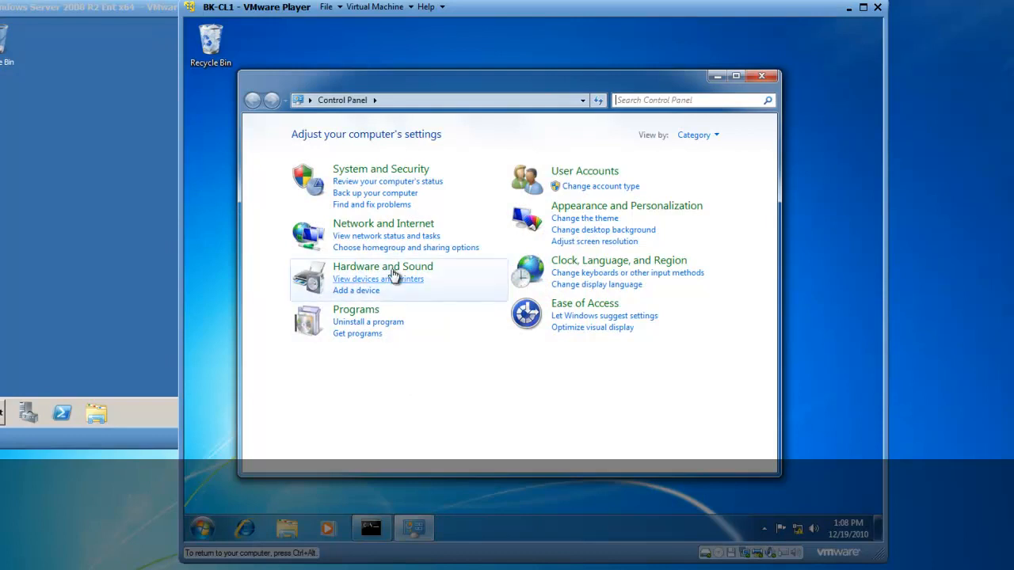
pyautogui.click(384, 222)
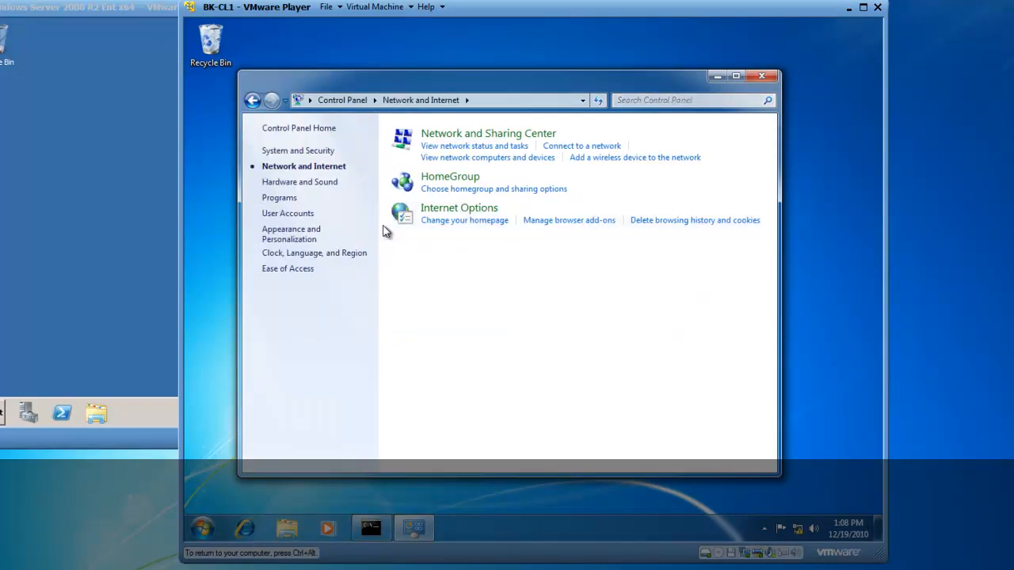
pyautogui.moveTo(412, 205)
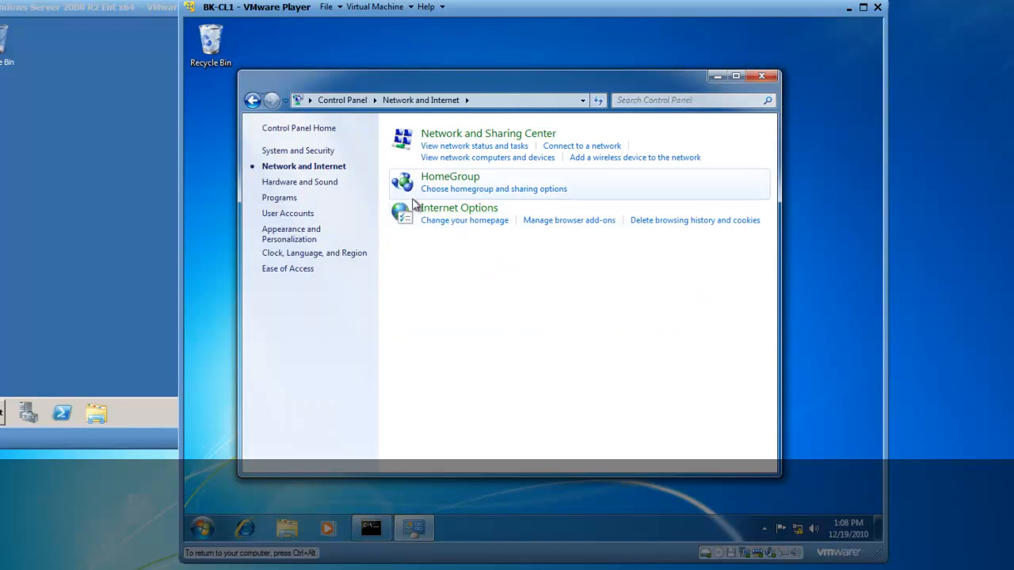
pyautogui.moveTo(474, 146)
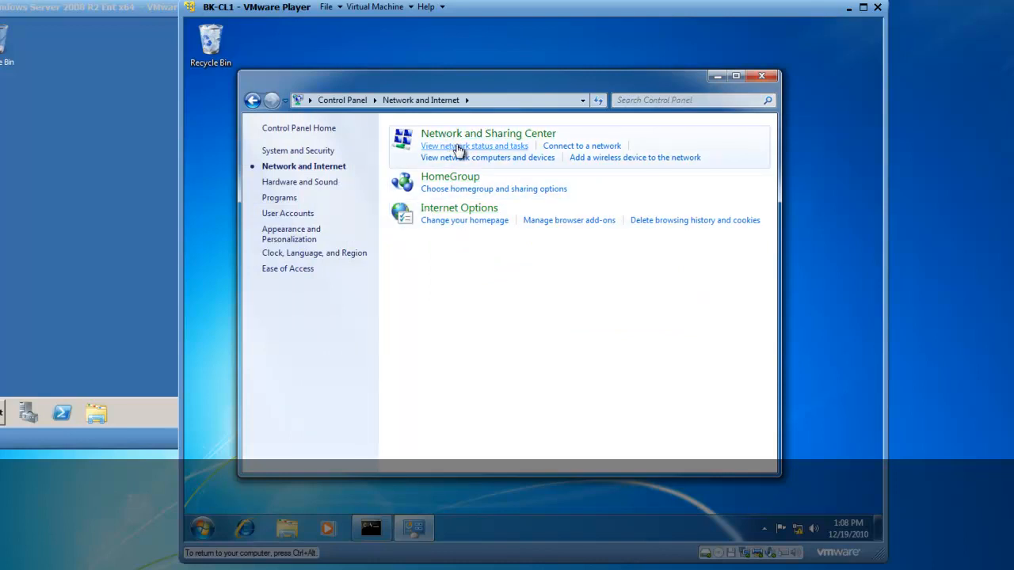
pyautogui.click(474, 145)
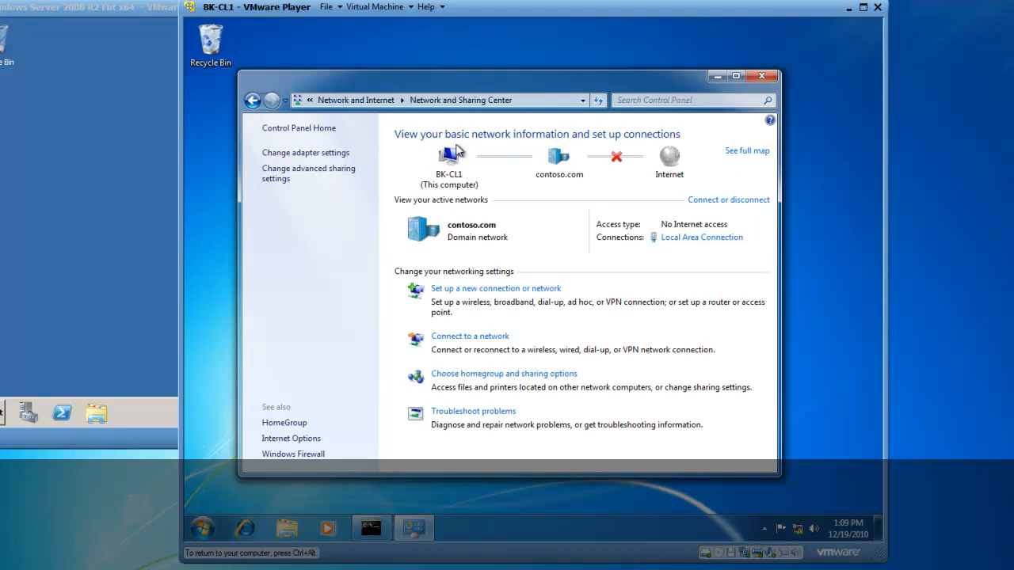
pyautogui.moveTo(304, 152)
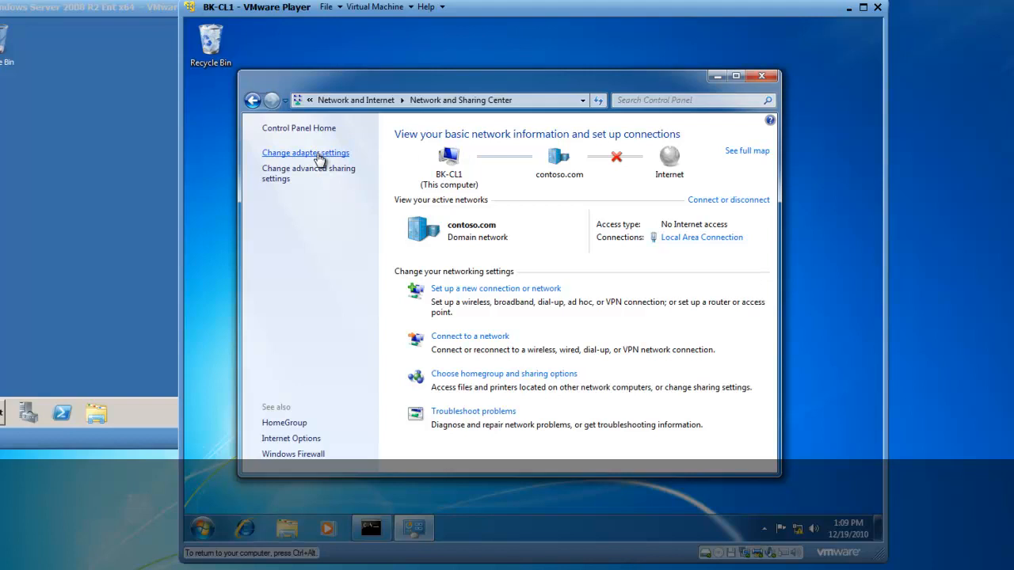
# Open Local Area Connection Properties and select Internet Protocol Version 4 (TCP/IPv4)
pyautogui.click(304, 152)
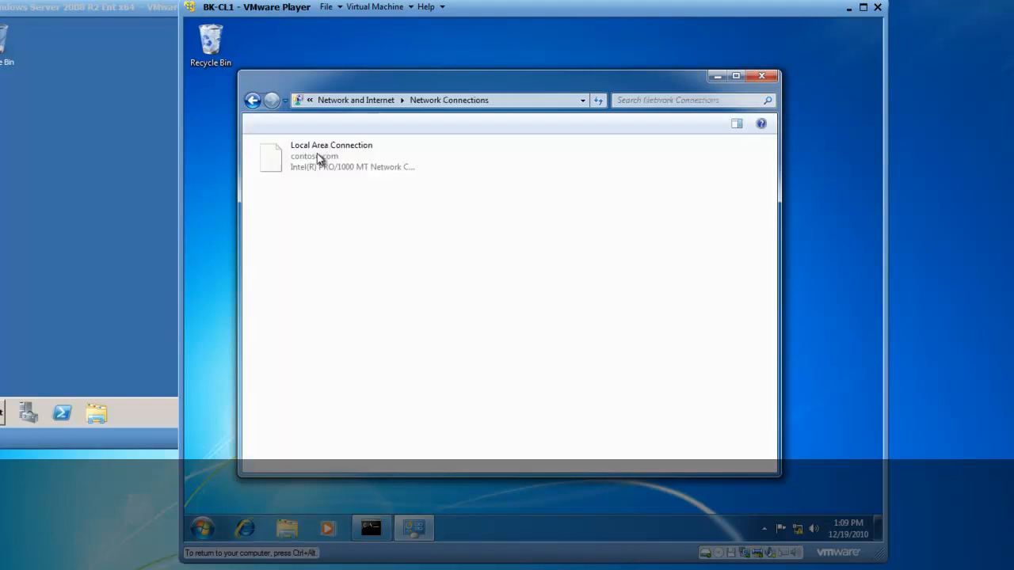
pyautogui.click(333, 155)
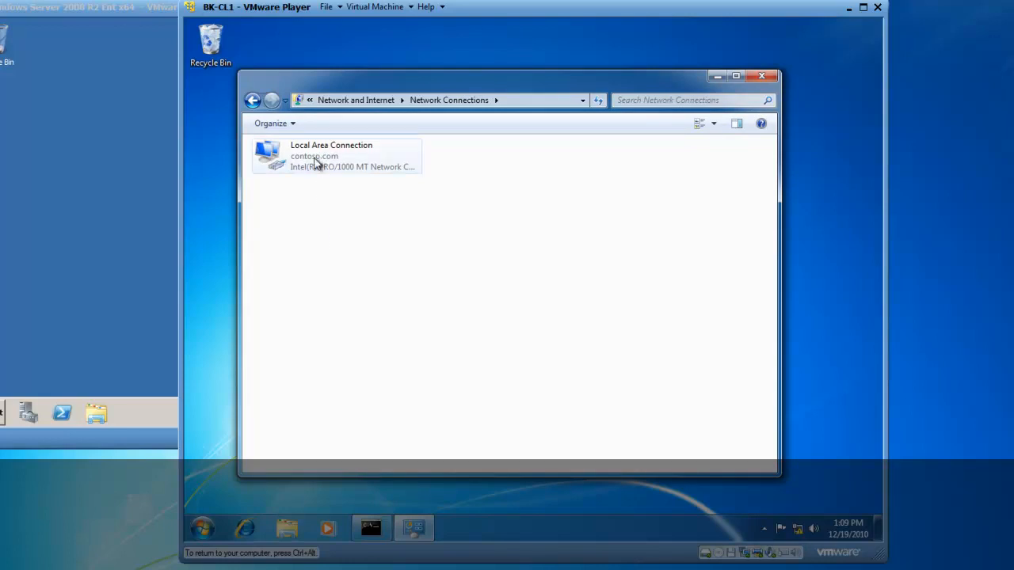
pyautogui.rightClick(331, 155)
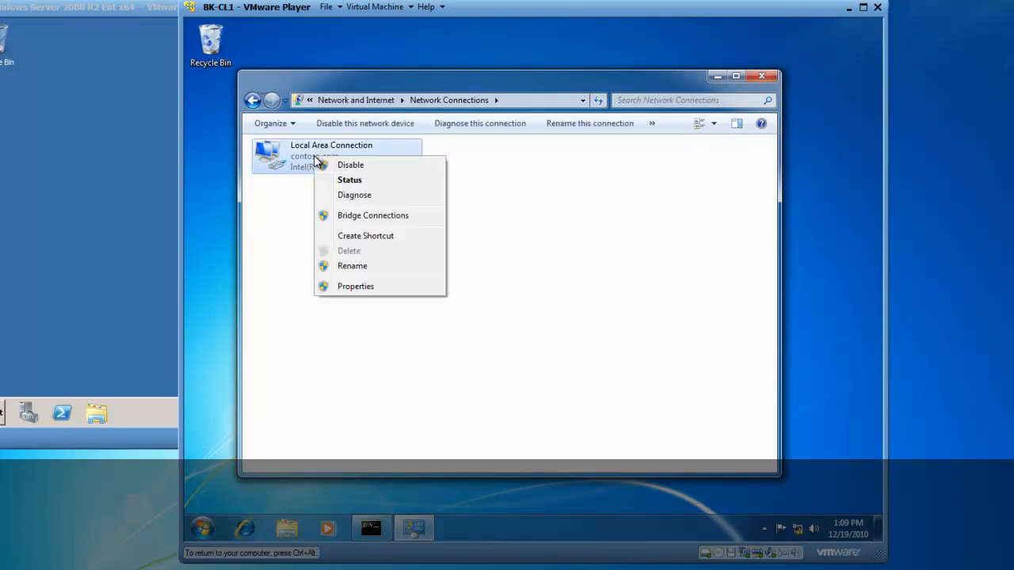
pyautogui.moveTo(355, 286)
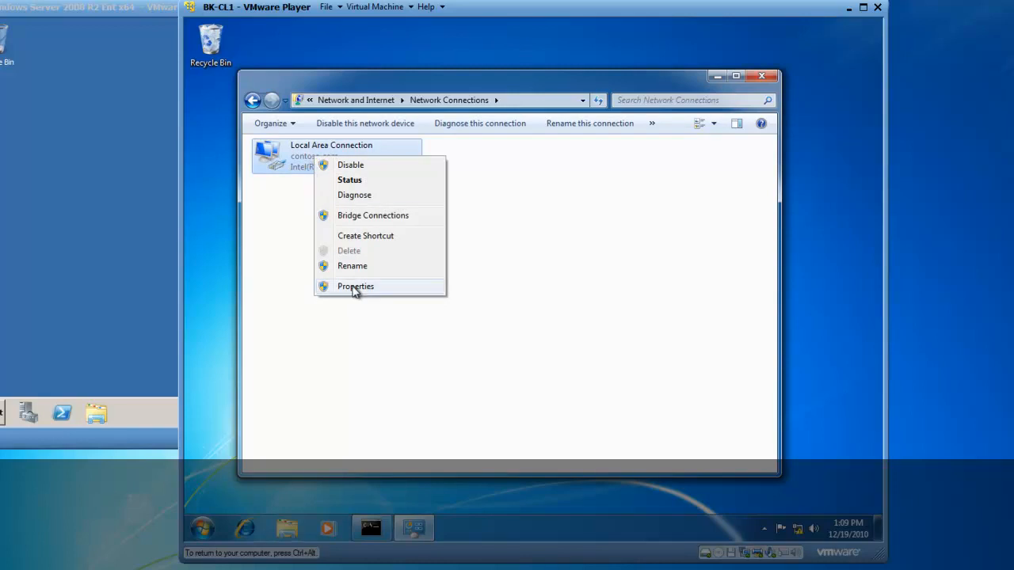
pyautogui.click(355, 285)
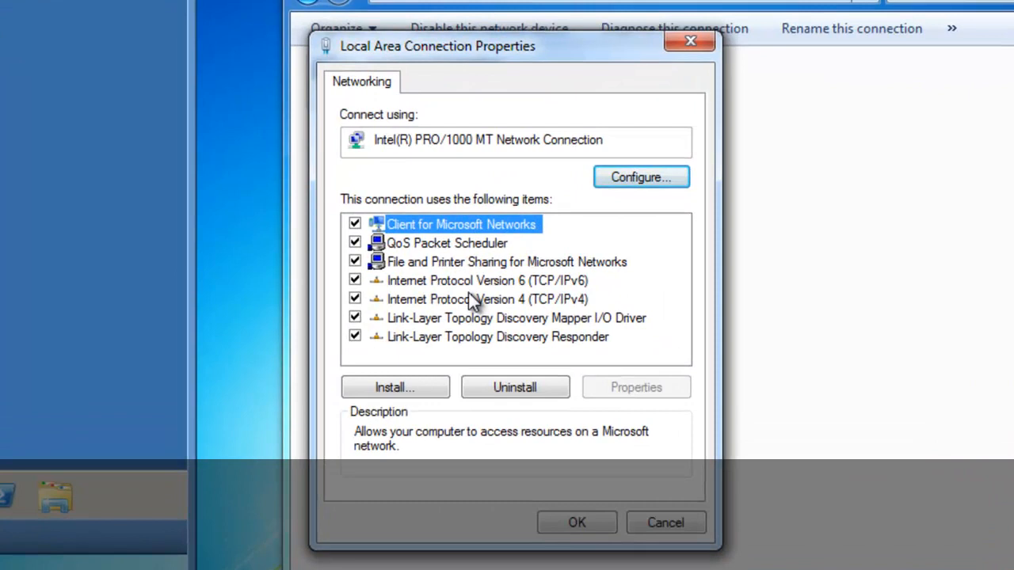
pyautogui.moveTo(412, 309)
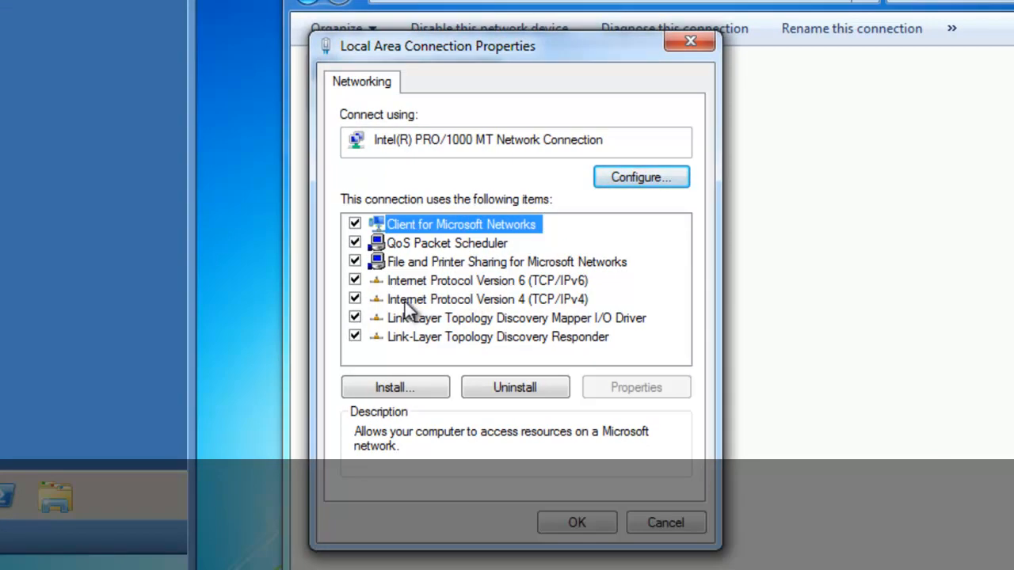
pyautogui.moveTo(472, 309)
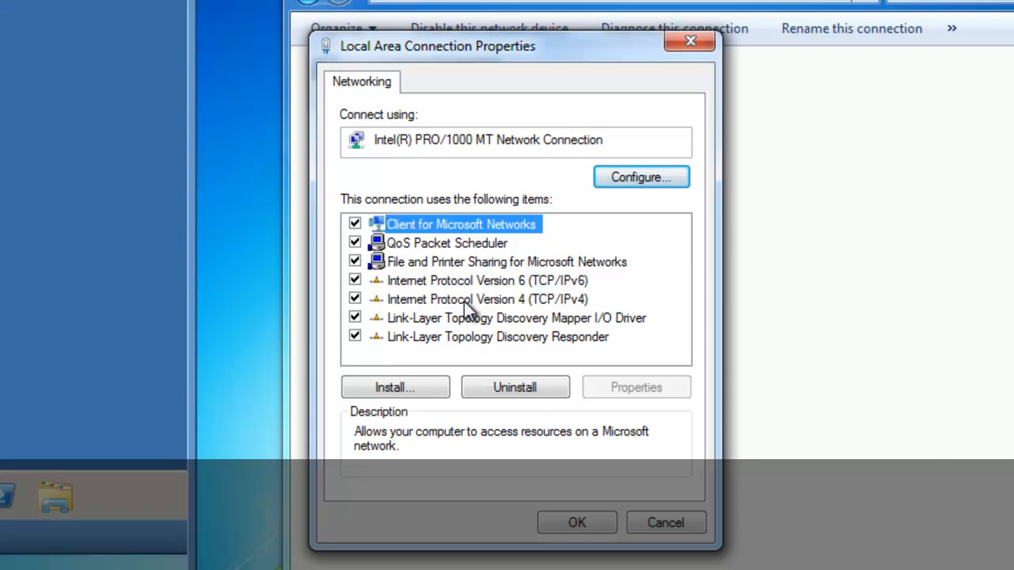
pyautogui.click(488, 298)
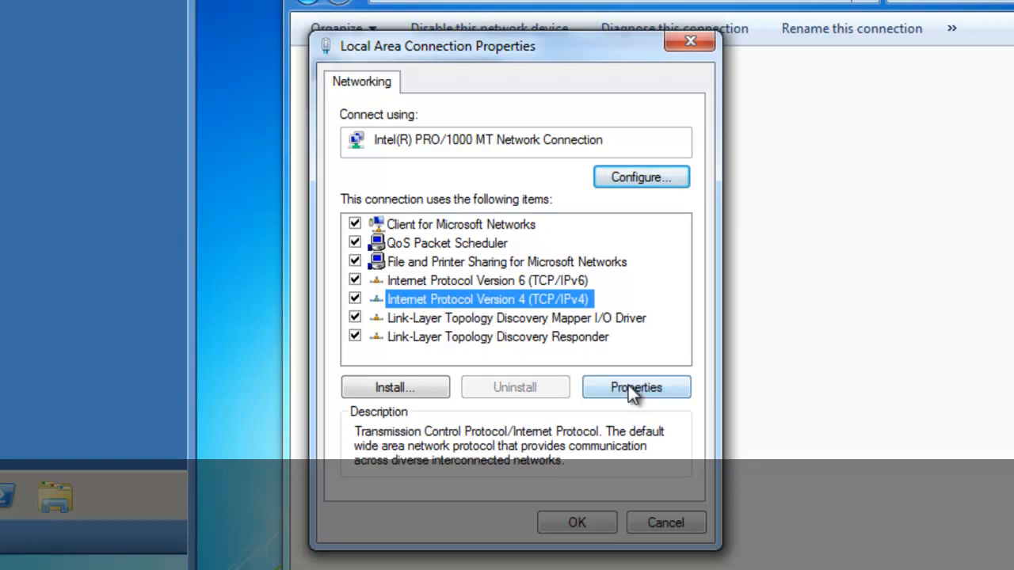
# Show the IPv4 Properties dialog with static 10.10.0.100, mask 255.0.0.0, DNS 10.10.0.2
pyautogui.click(637, 387)
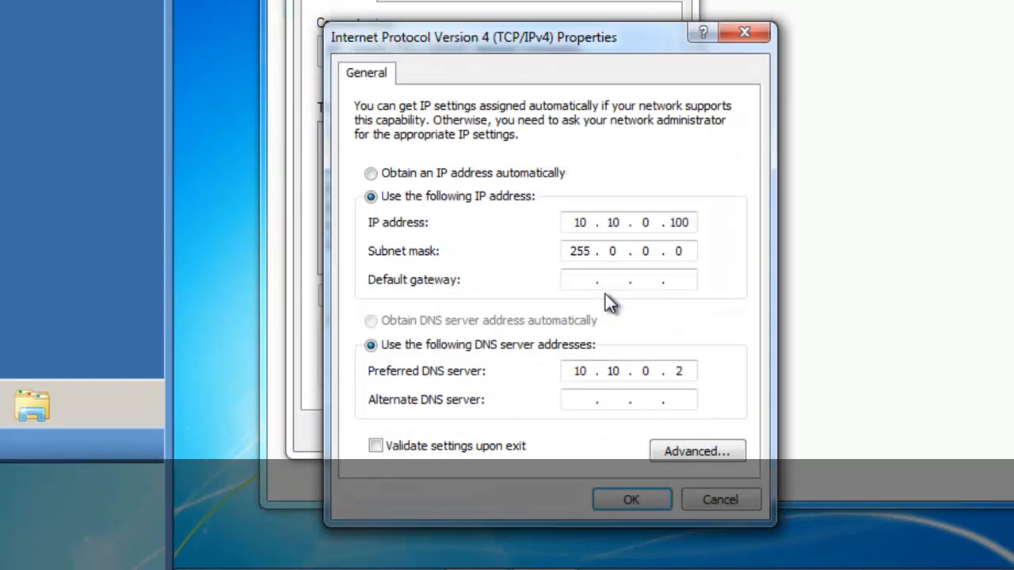
pyautogui.moveTo(564, 293)
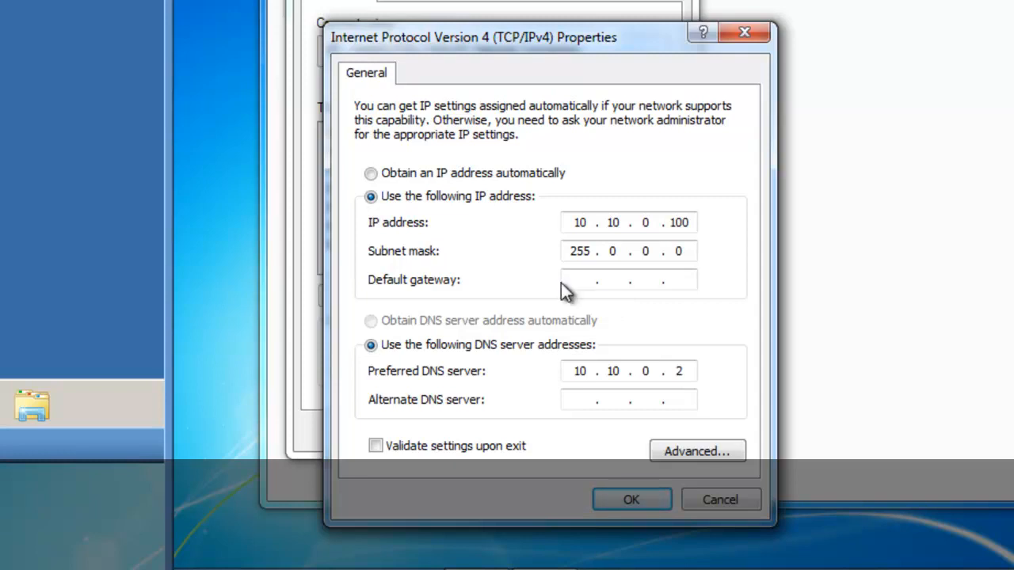
pyautogui.moveTo(412, 229)
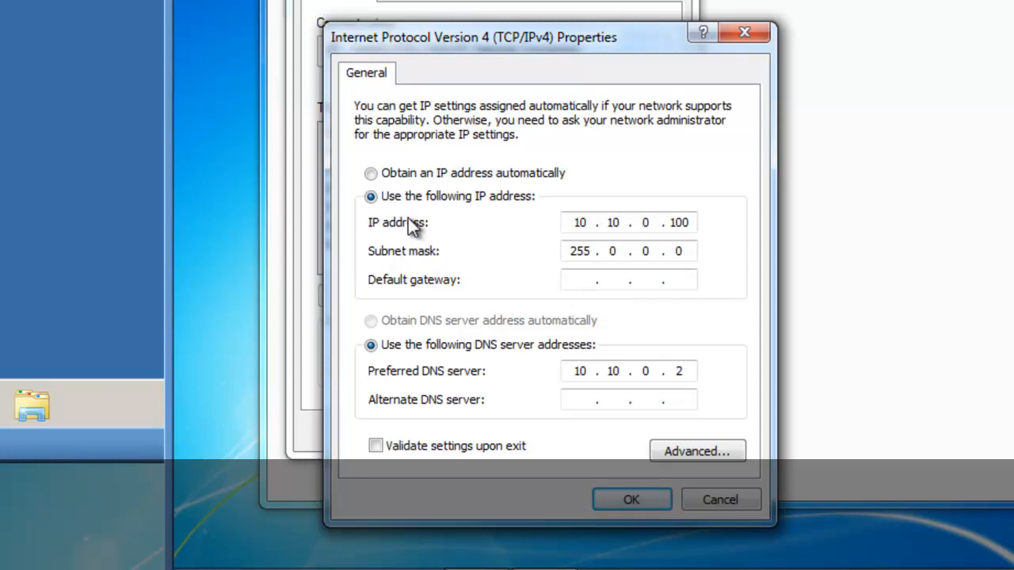
pyautogui.moveTo(520, 204)
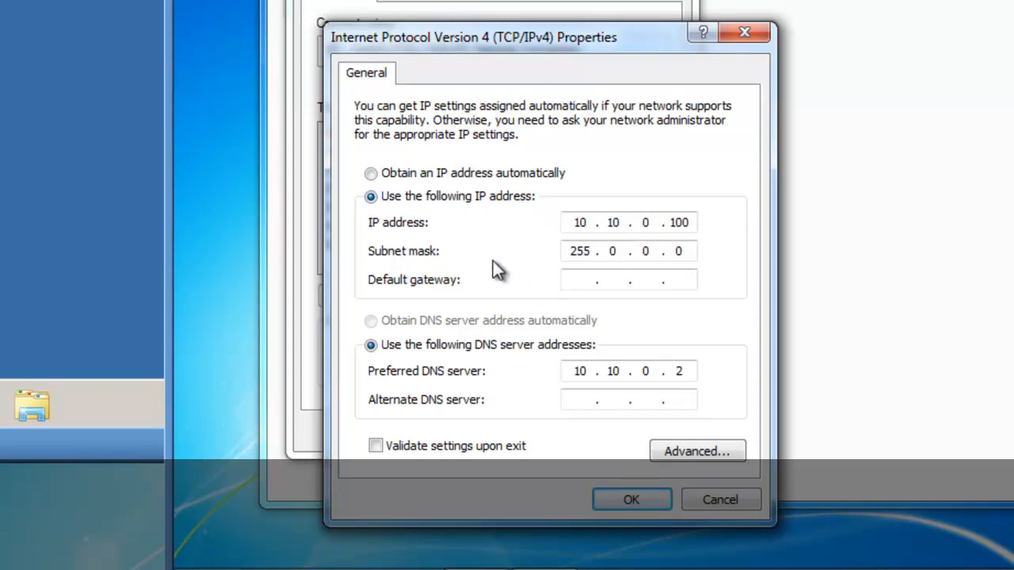
pyautogui.moveTo(532, 370)
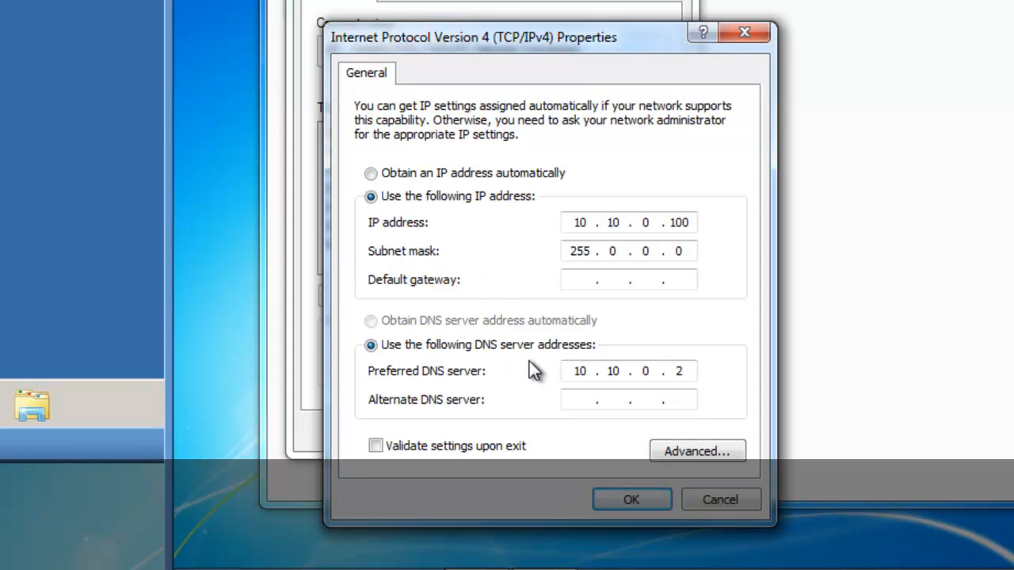
pyautogui.moveTo(650, 396)
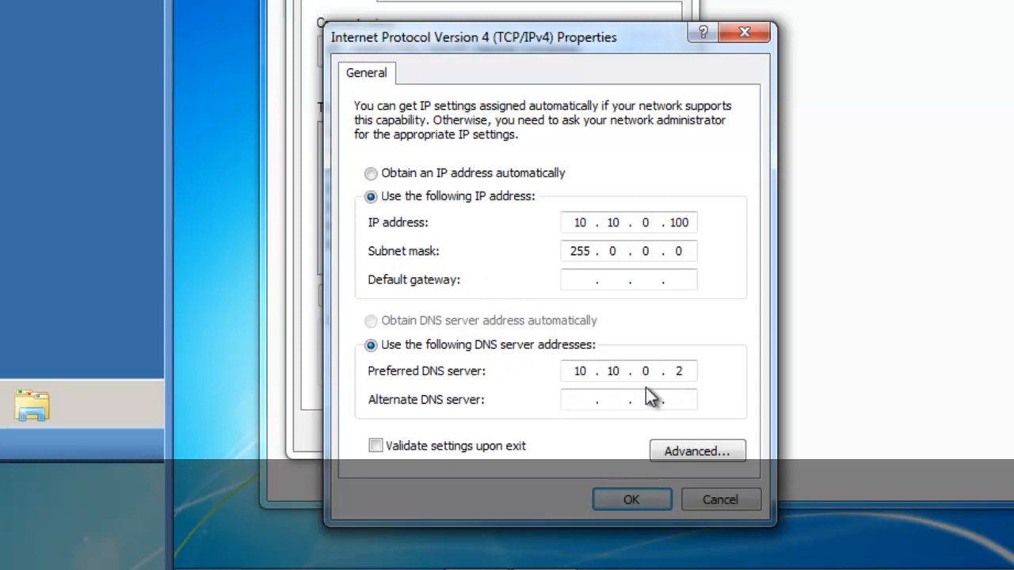
pyautogui.moveTo(488, 385)
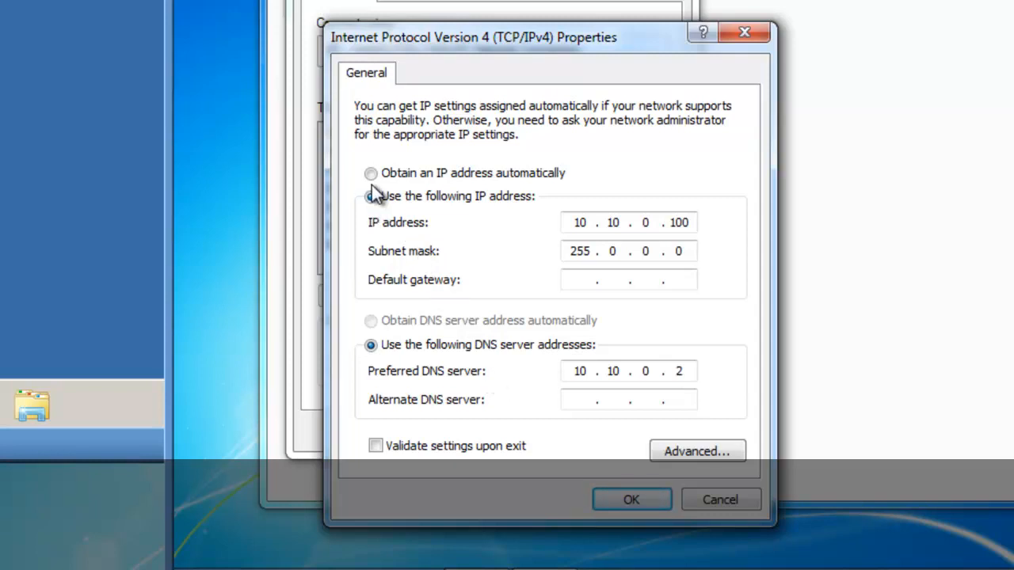
# Set both IP address and DNS server to obtain automatically, confirm with OK and close the properties
pyautogui.click(371, 173)
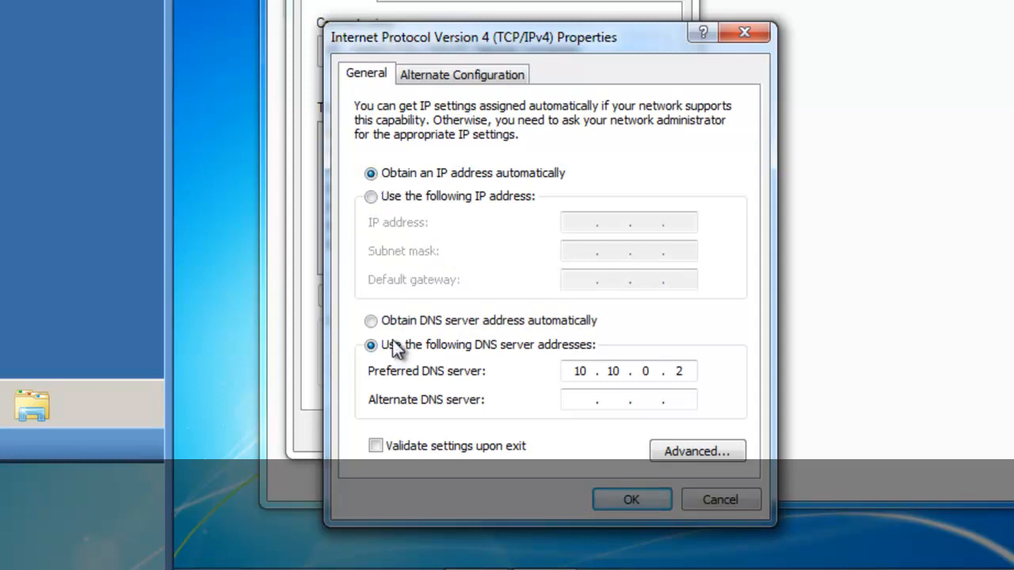
pyautogui.moveTo(491, 333)
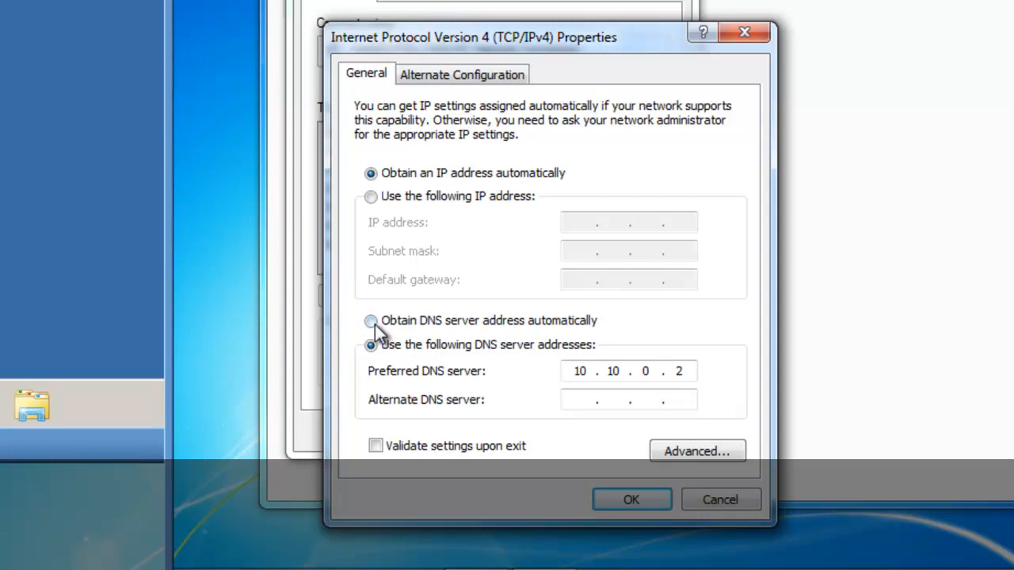
pyautogui.click(370, 320)
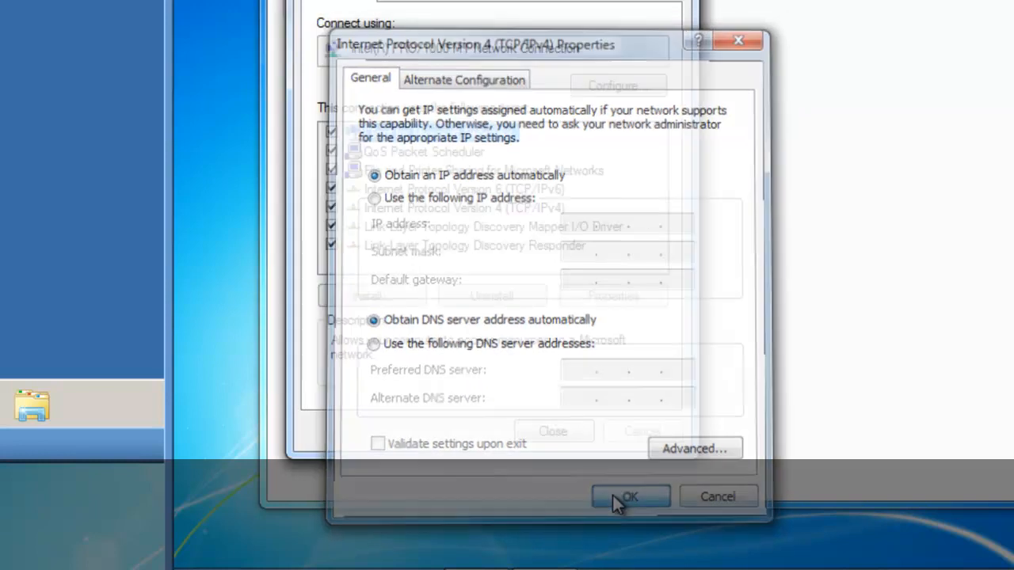
pyautogui.click(630, 497)
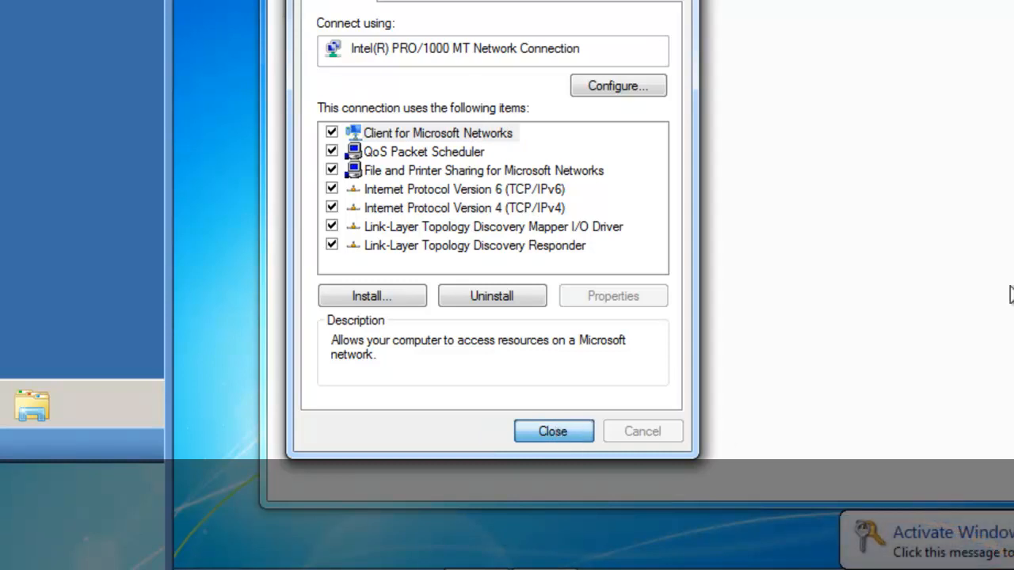
pyautogui.click(553, 430)
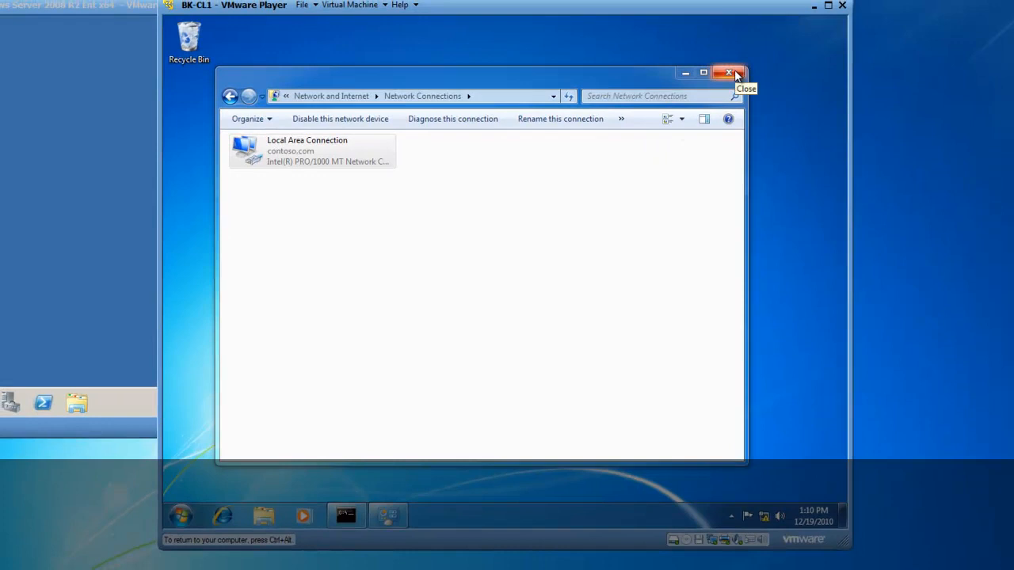
# Close Network Connections and rerun ipconfig /all, now showing DHCP Enabled Yes, server 10.10.0.2
pyautogui.click(729, 73)
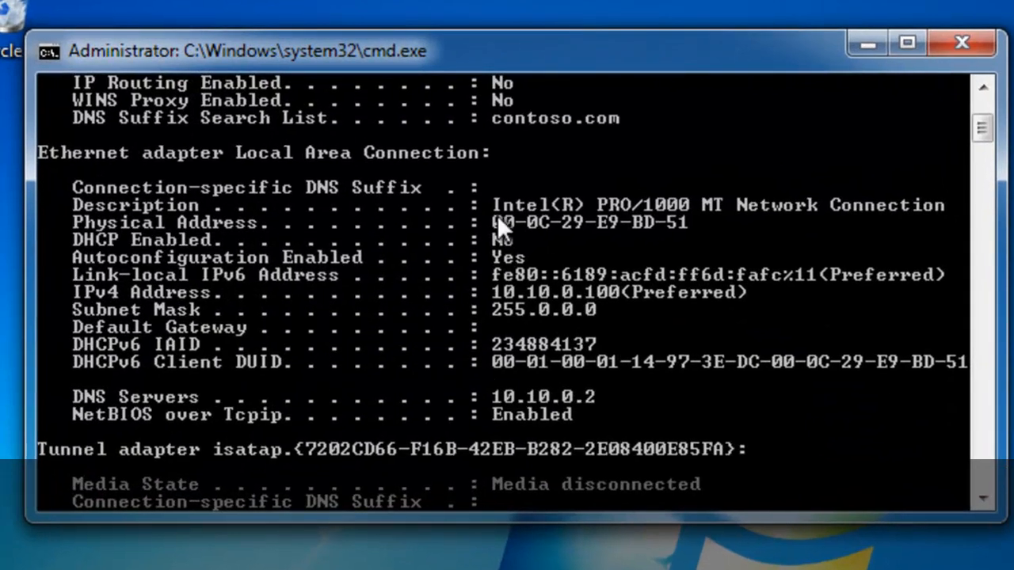
pyautogui.scroll(-3)
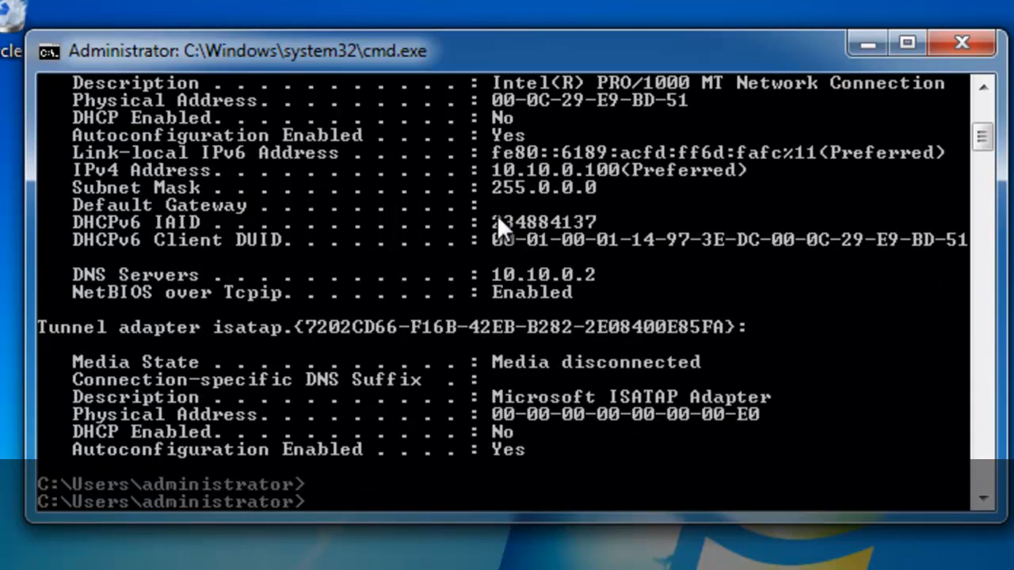
pyautogui.write('ipcon')
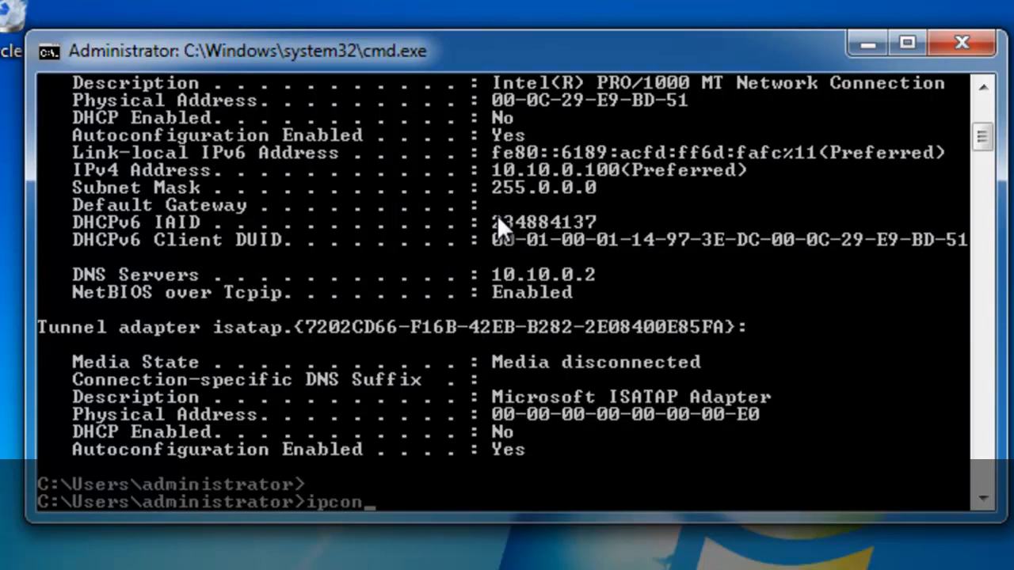
pyautogui.write('fig')
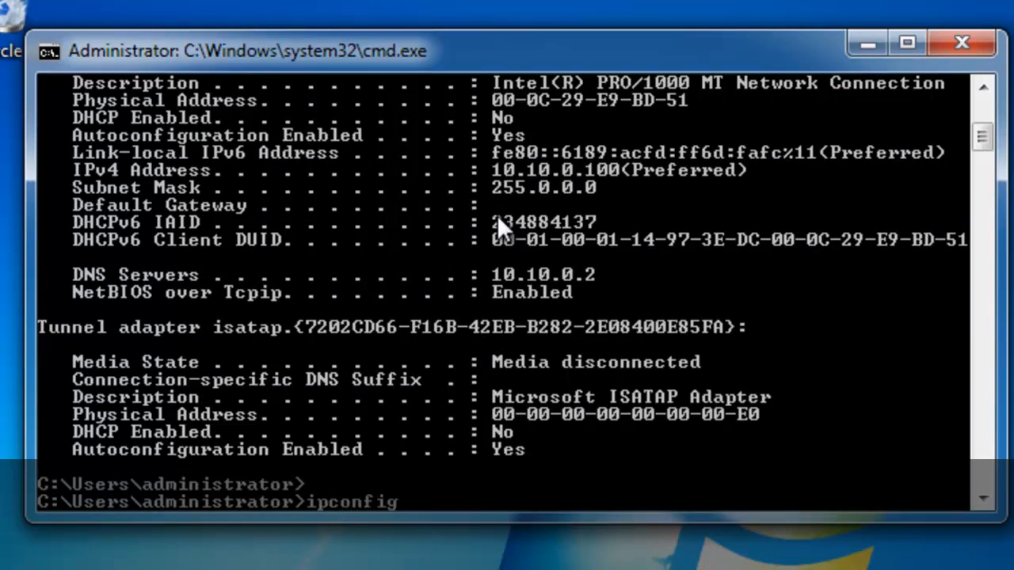
pyautogui.write('/all')
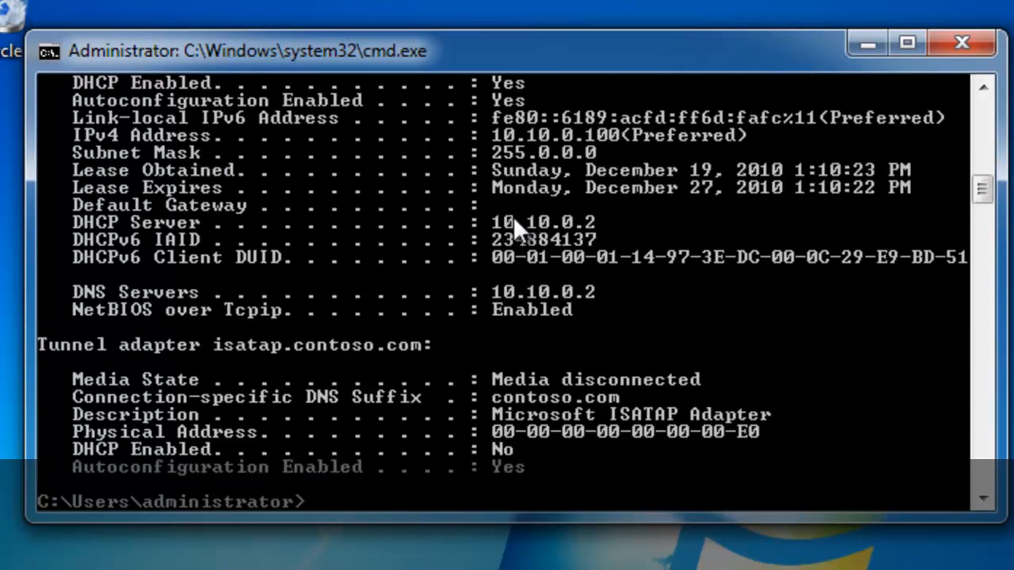
pyautogui.scroll(3)
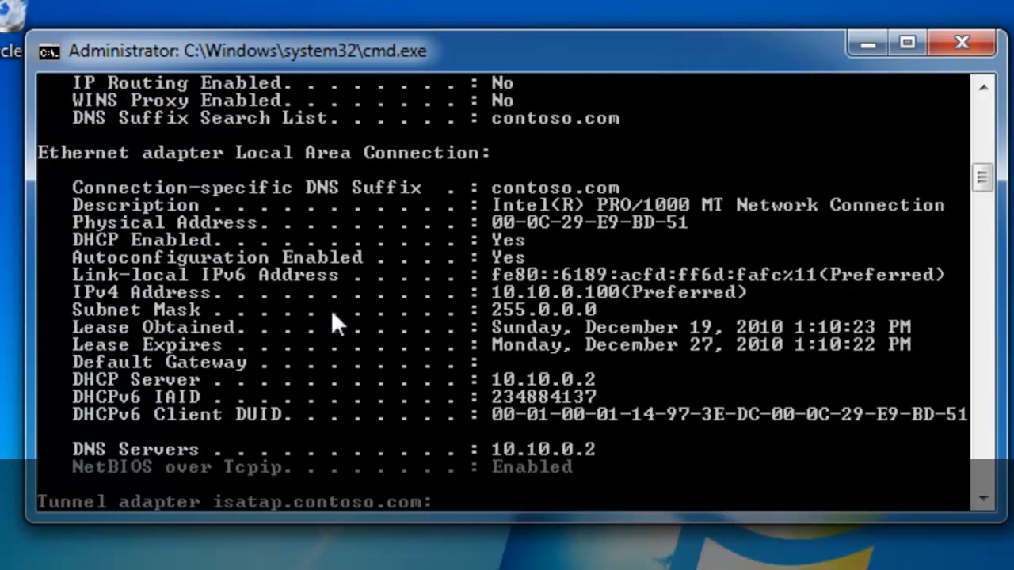
pyautogui.moveTo(415, 262)
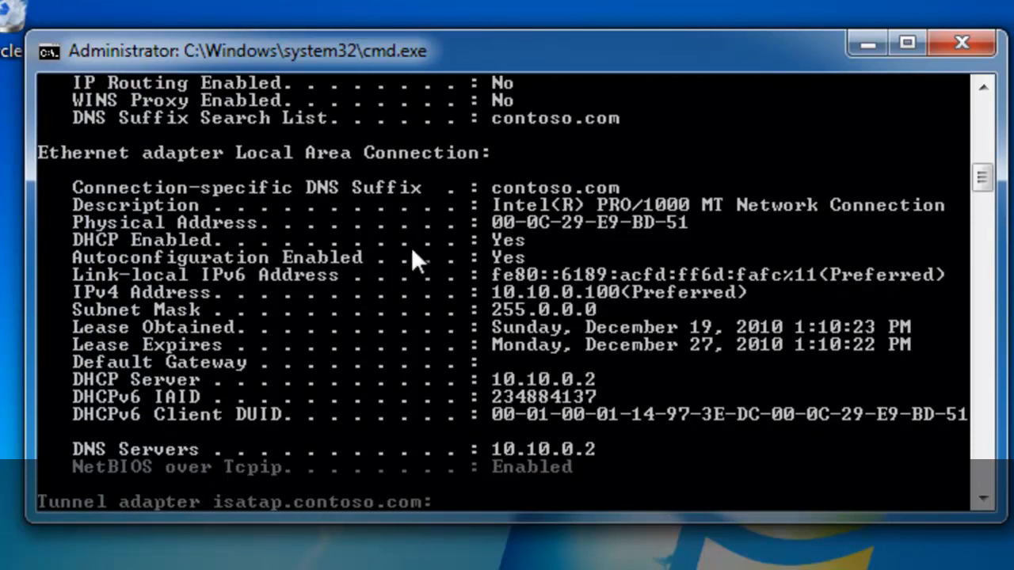
pyautogui.moveTo(510, 241)
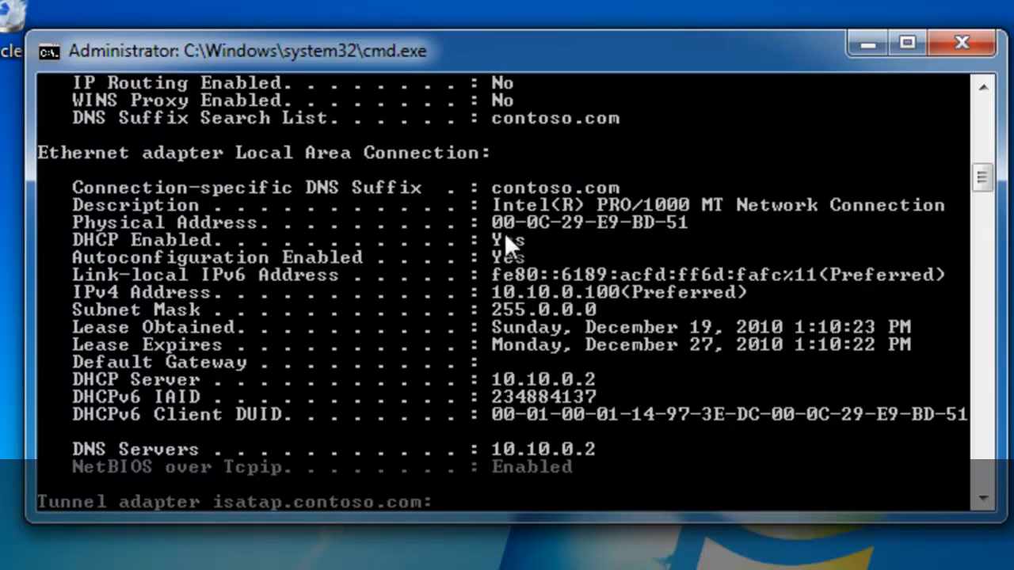
pyautogui.moveTo(539, 294)
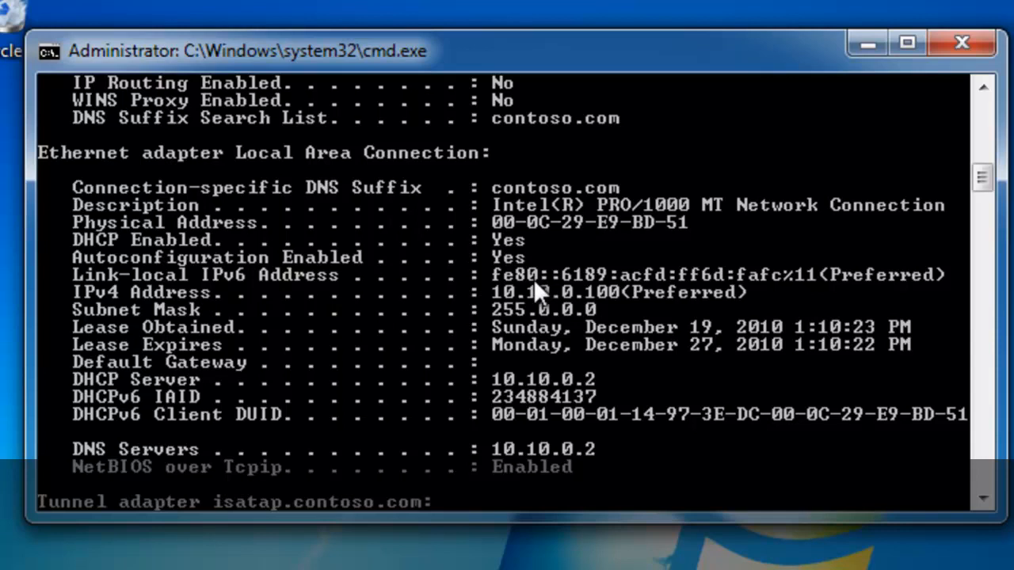
pyautogui.moveTo(230, 399)
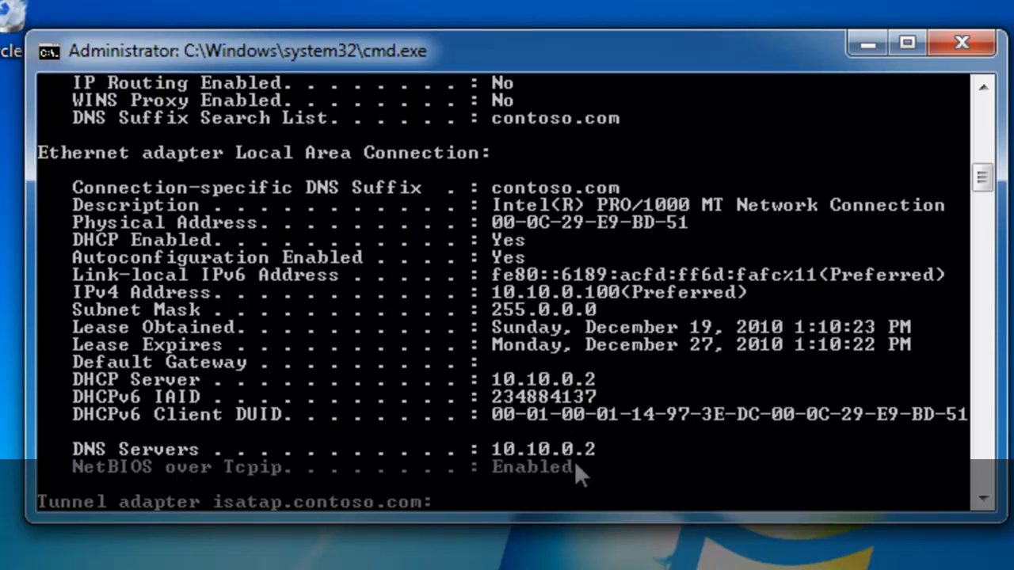
pyautogui.scroll(-3)
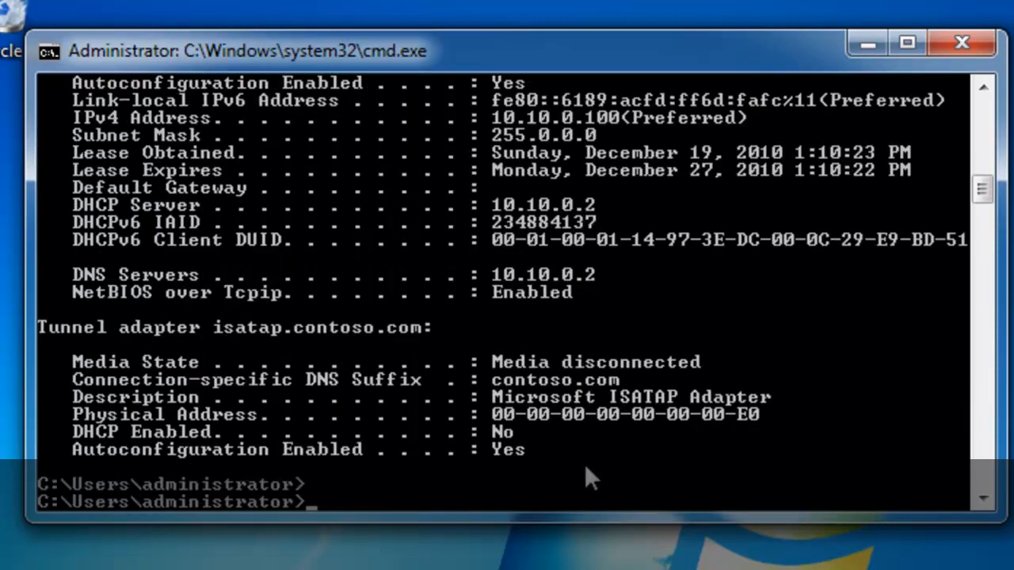